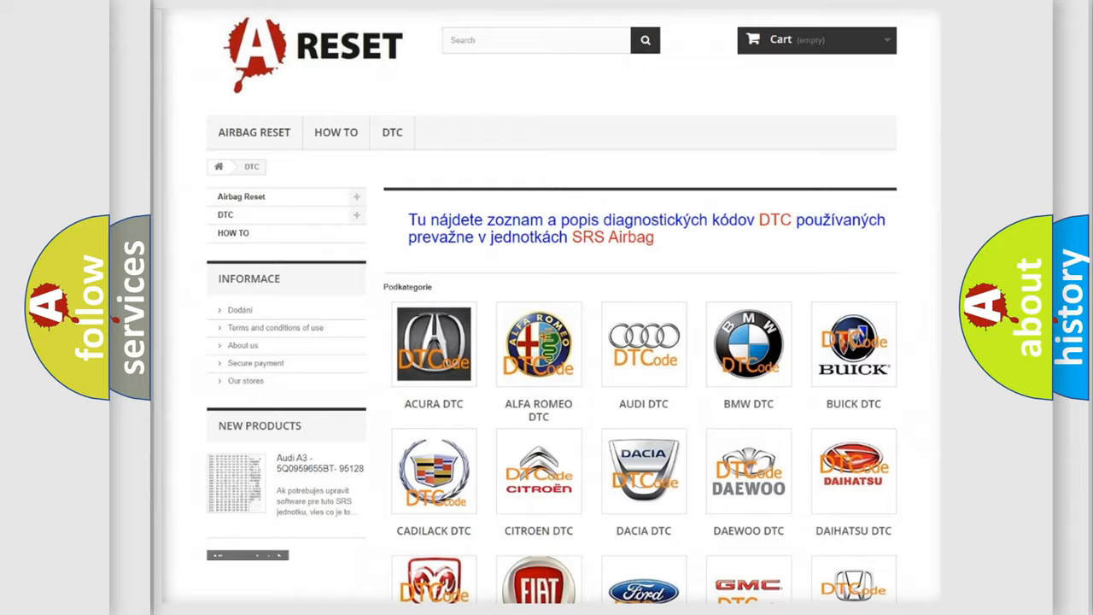
pyautogui.scroll(-3)
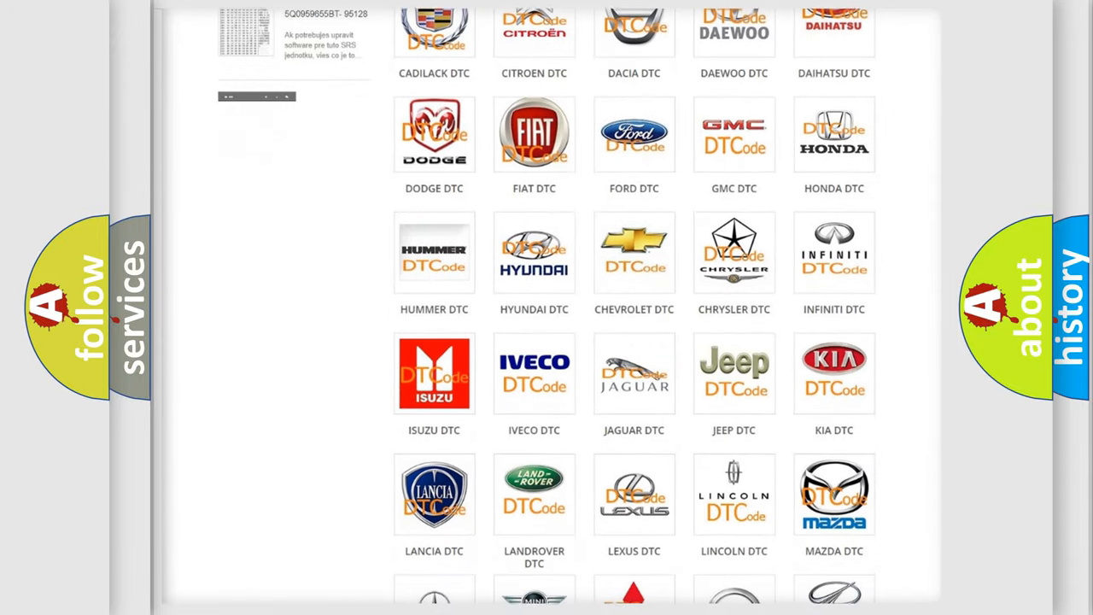
pyautogui.scroll(-3)
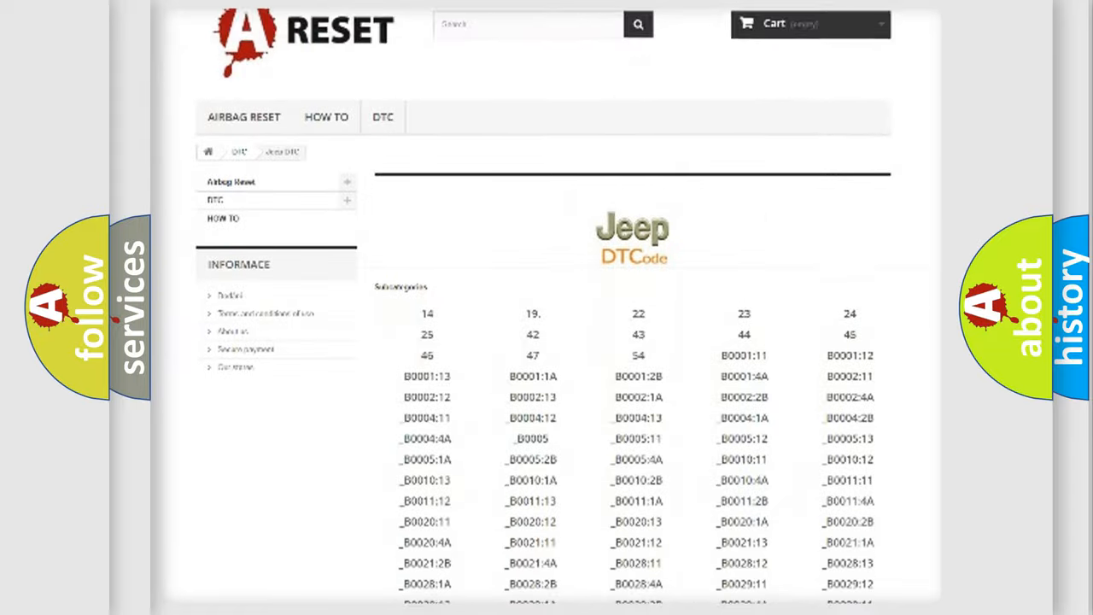
pyautogui.scroll(-3)
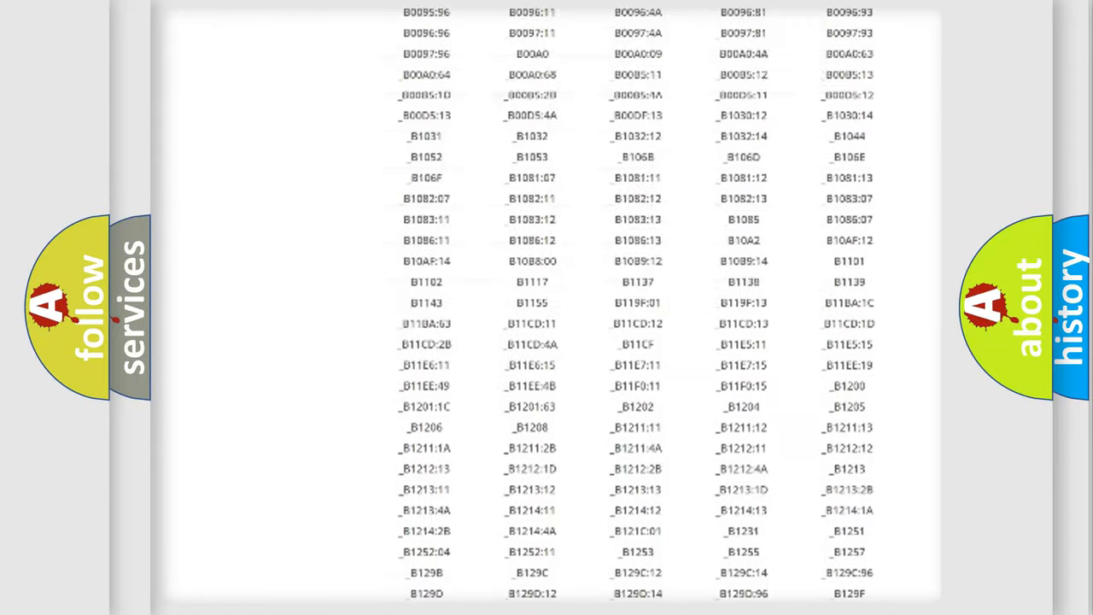
pyautogui.scroll(3)
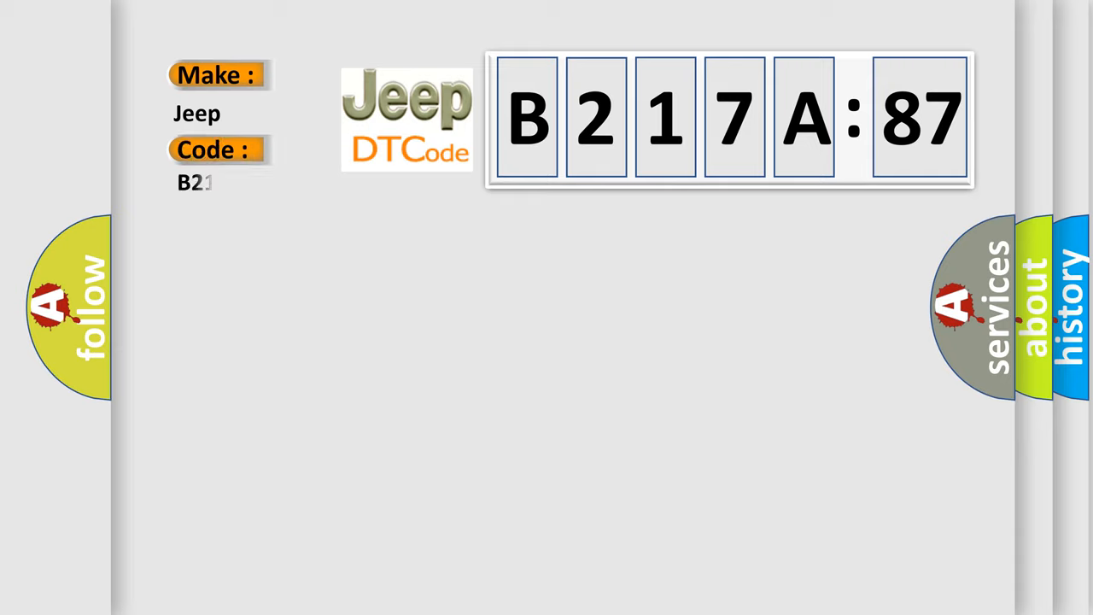
pyautogui.write('217A87')
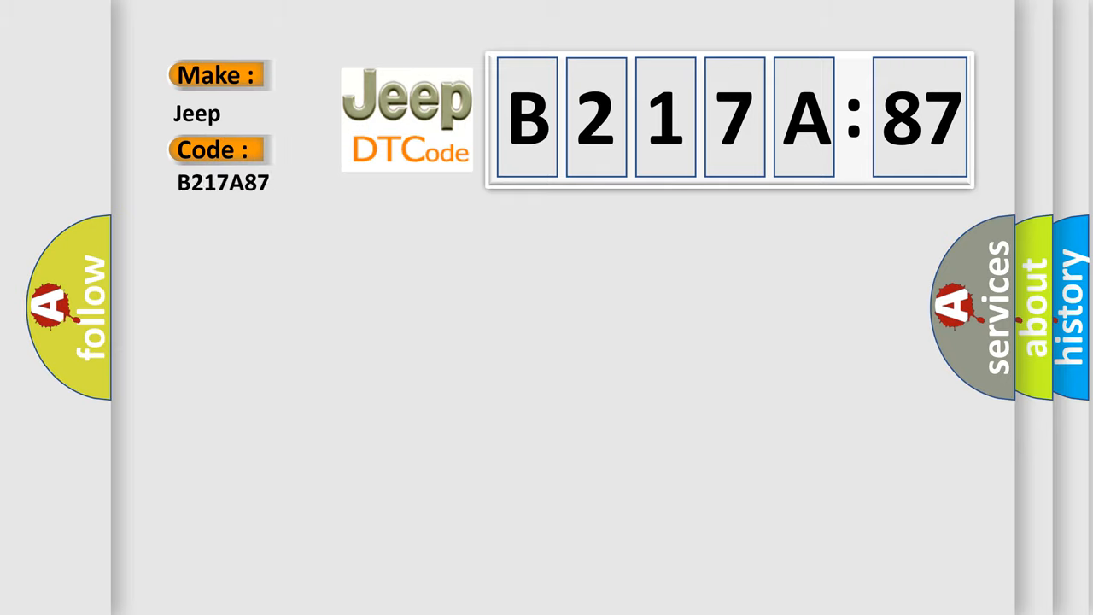